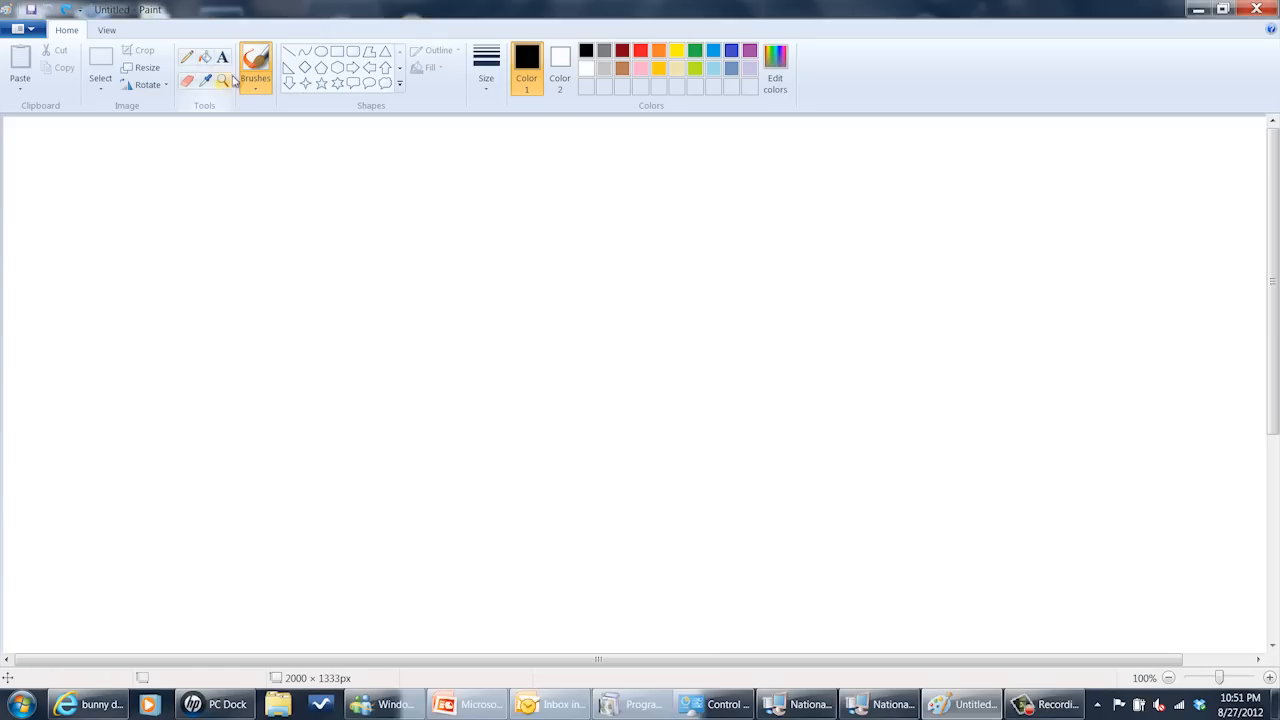
Glance at the View options, then return to the Home drawing tools.
{"action": "left_click", "coordinate": [106, 30]}
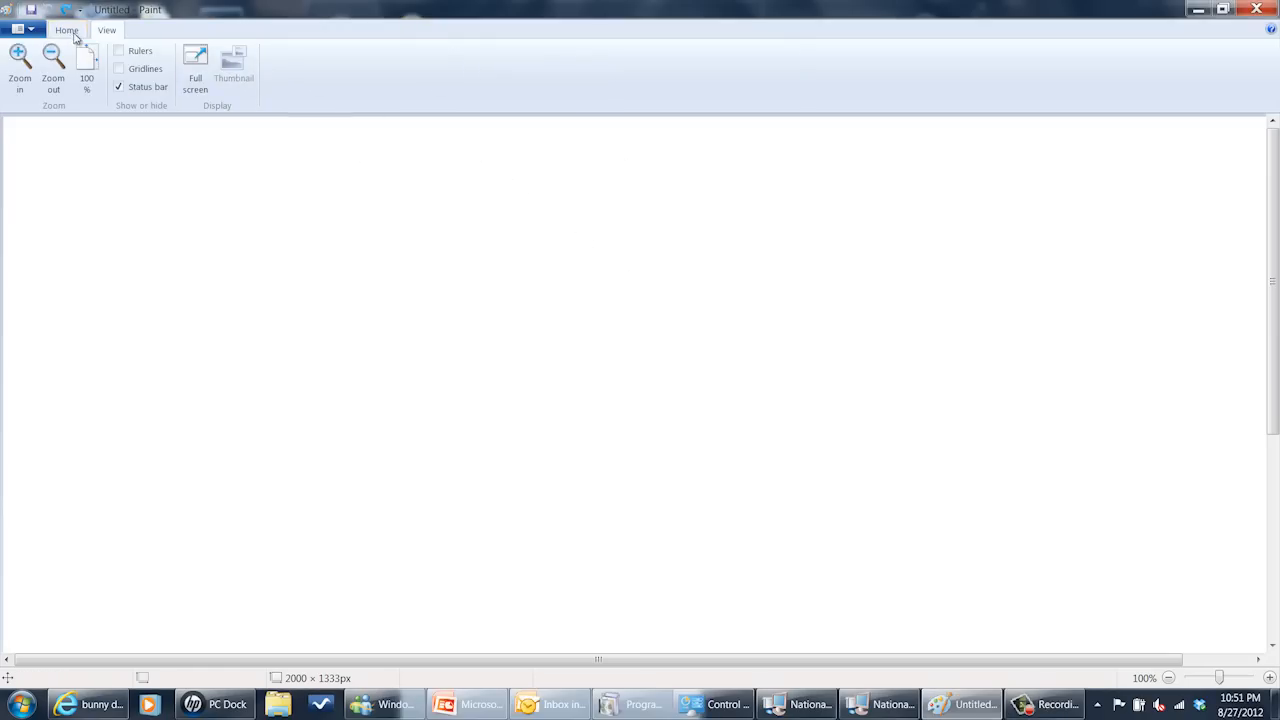
{"action": "left_click", "coordinate": [66, 30]}
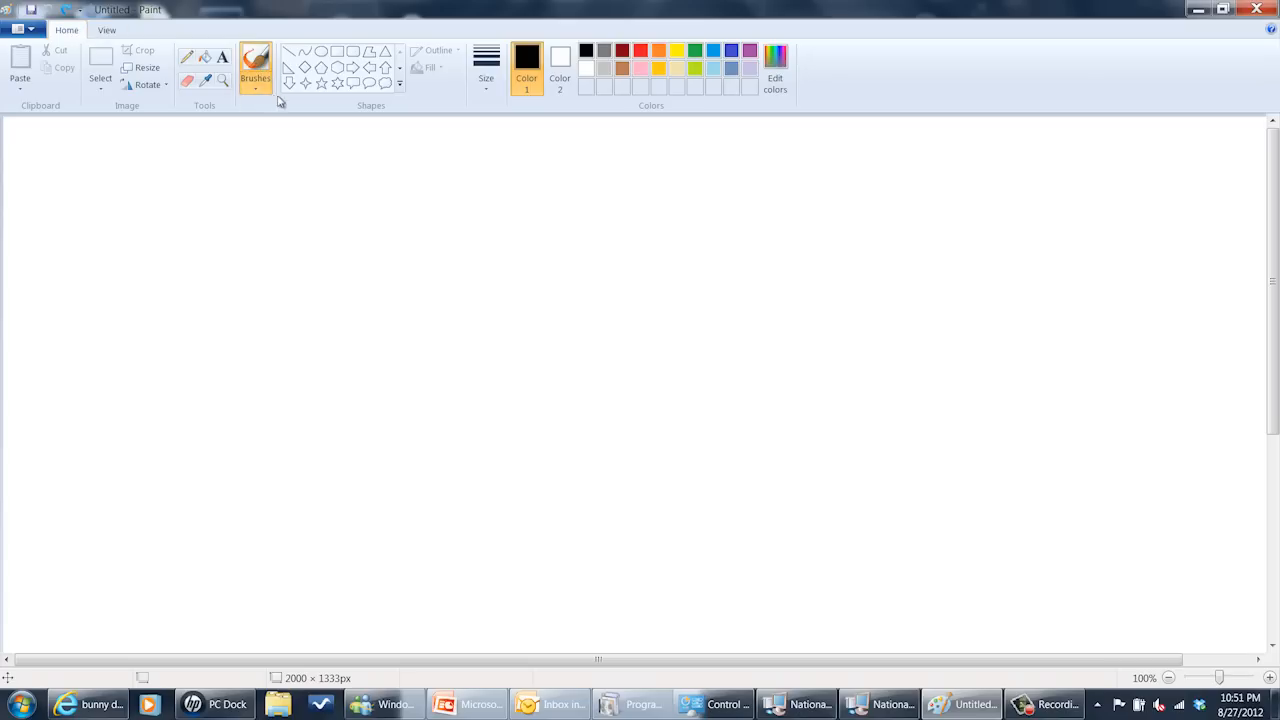
{"action": "mouse_move", "coordinate": [546, 386]}
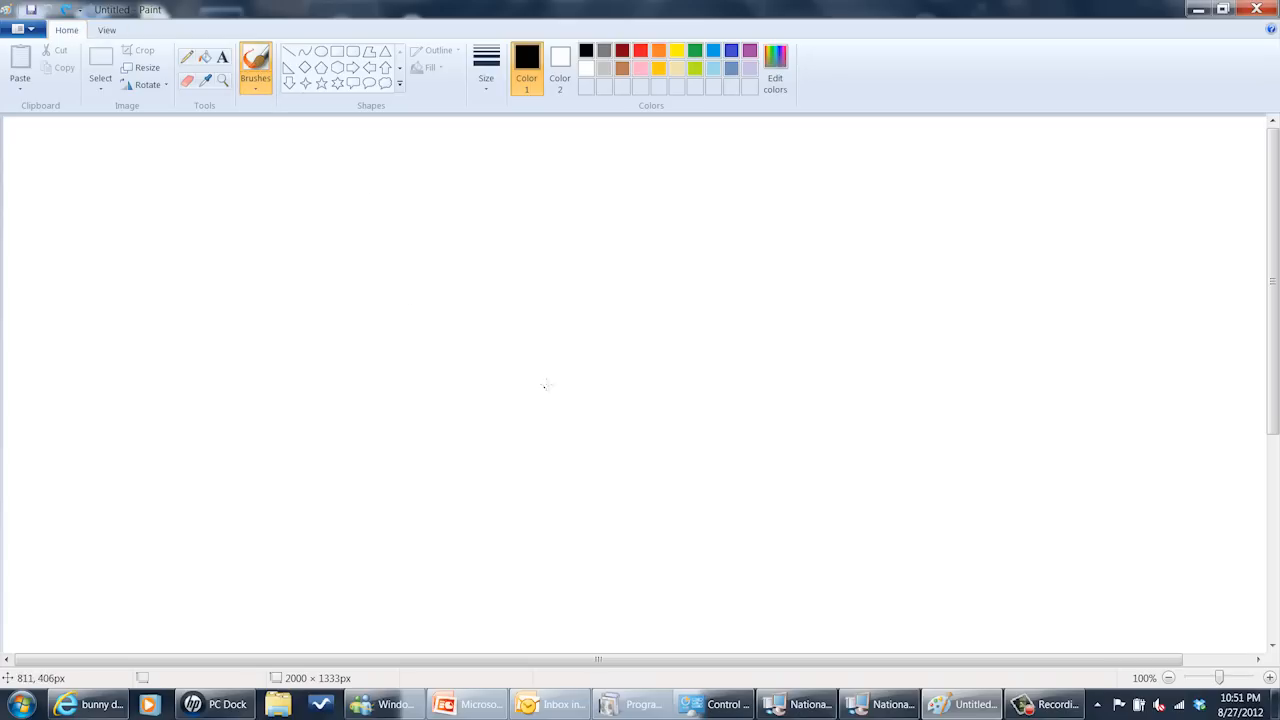
{"action": "mouse_move", "coordinate": [558, 400]}
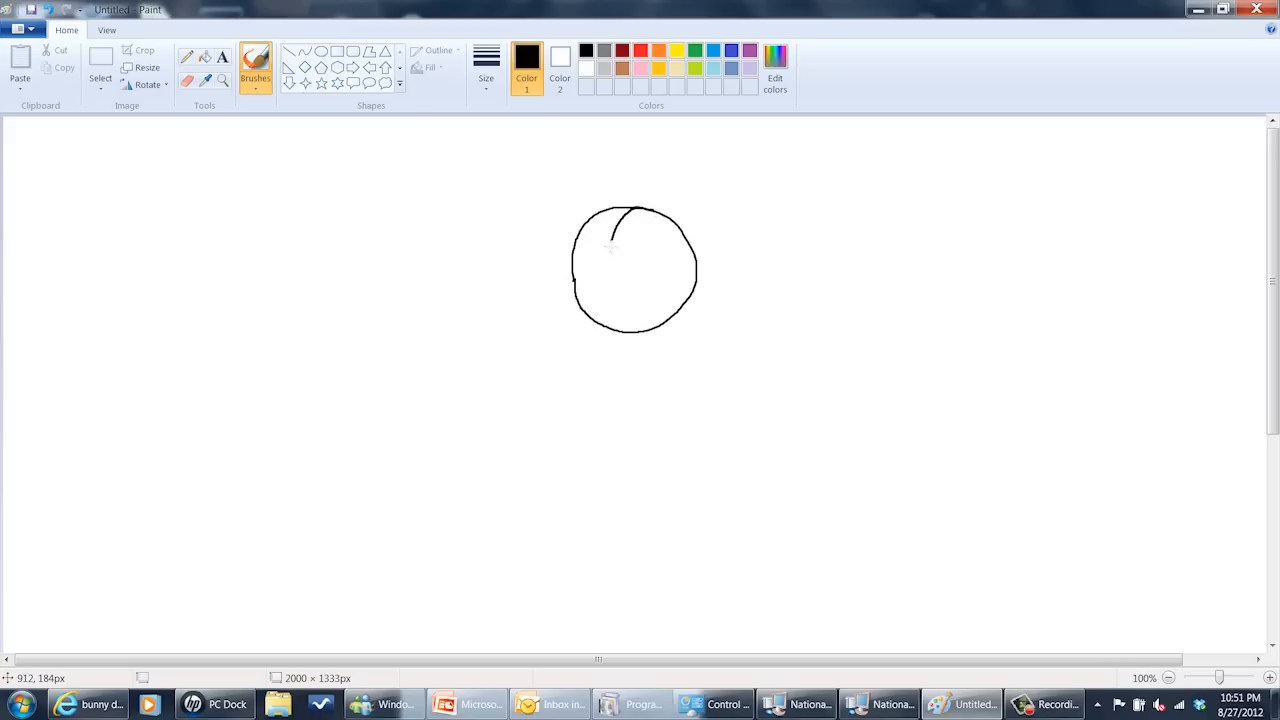
Draw vertical and horizontal guidelines on the head circle and sketch the muzzle bulging on its lower left.
{"action": "left_click_drag", "start_coordinate": [630, 210], "coordinate": [630, 330]}
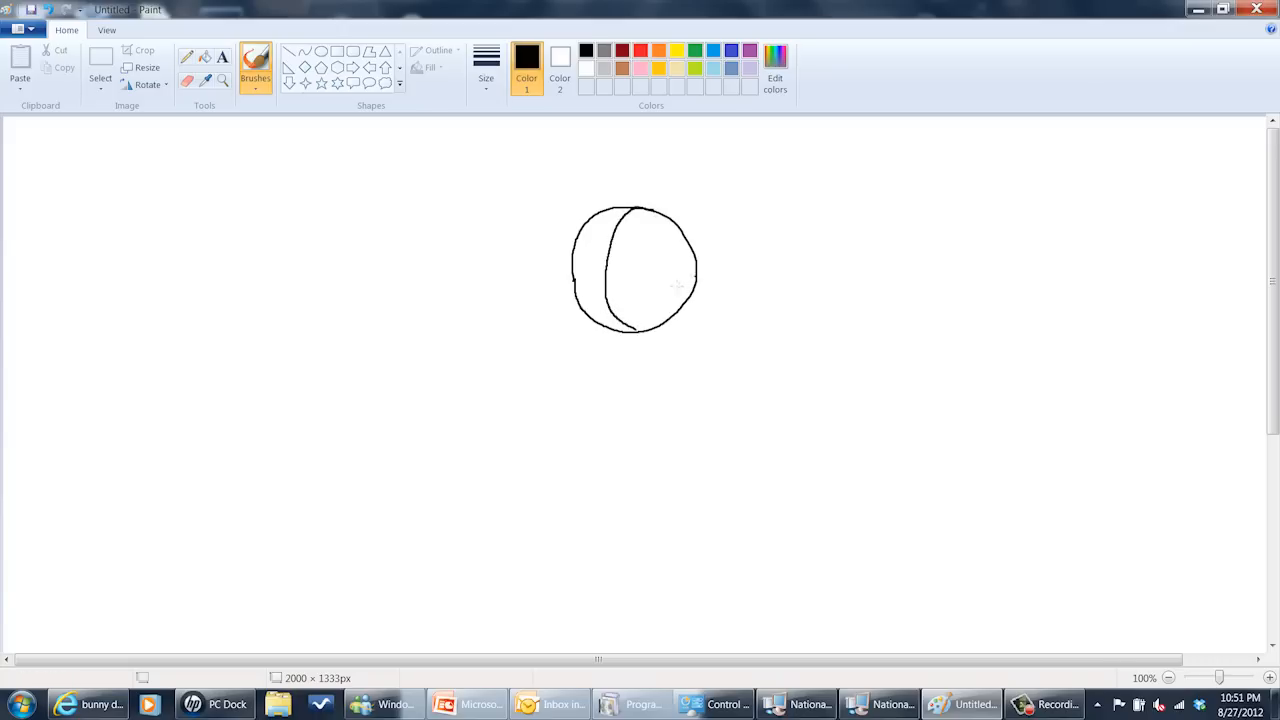
{"action": "left_click_drag", "start_coordinate": [568, 272], "coordinate": [696, 280]}
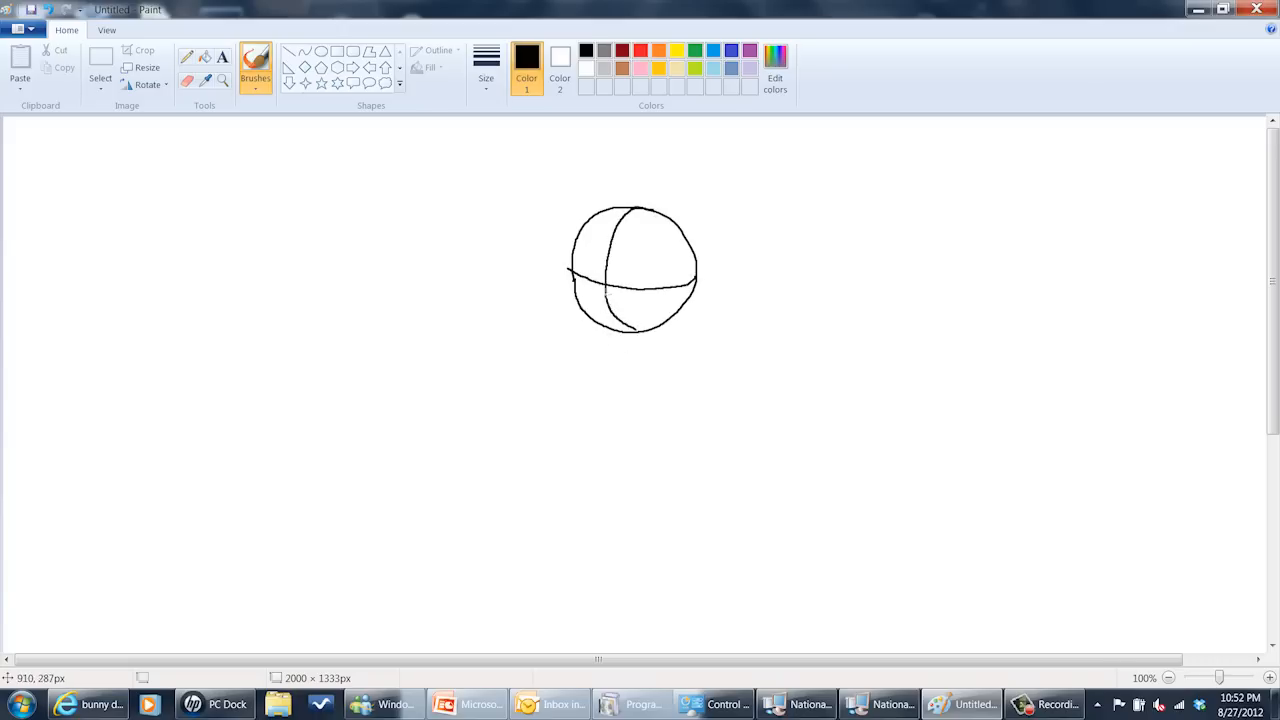
{"action": "left_click_drag", "start_coordinate": [600, 270], "coordinate": [576, 324]}
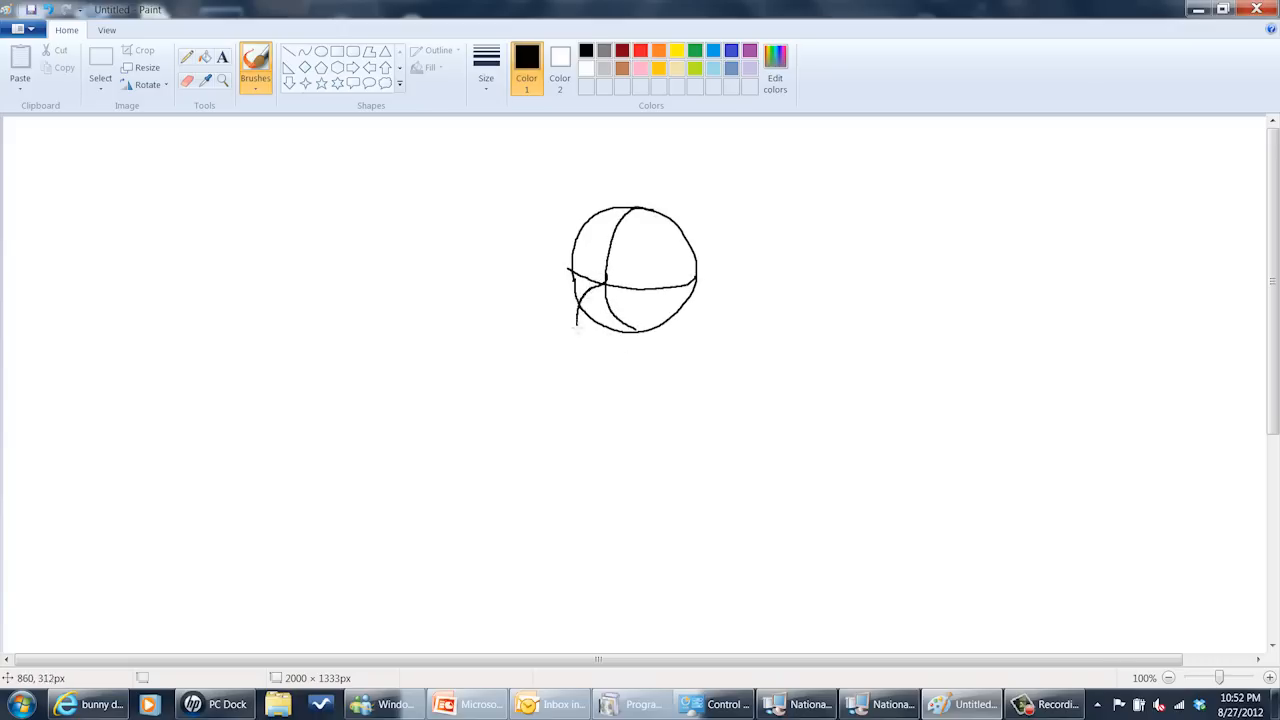
{"action": "left_click_drag", "start_coordinate": [580, 316], "coordinate": [630, 336]}
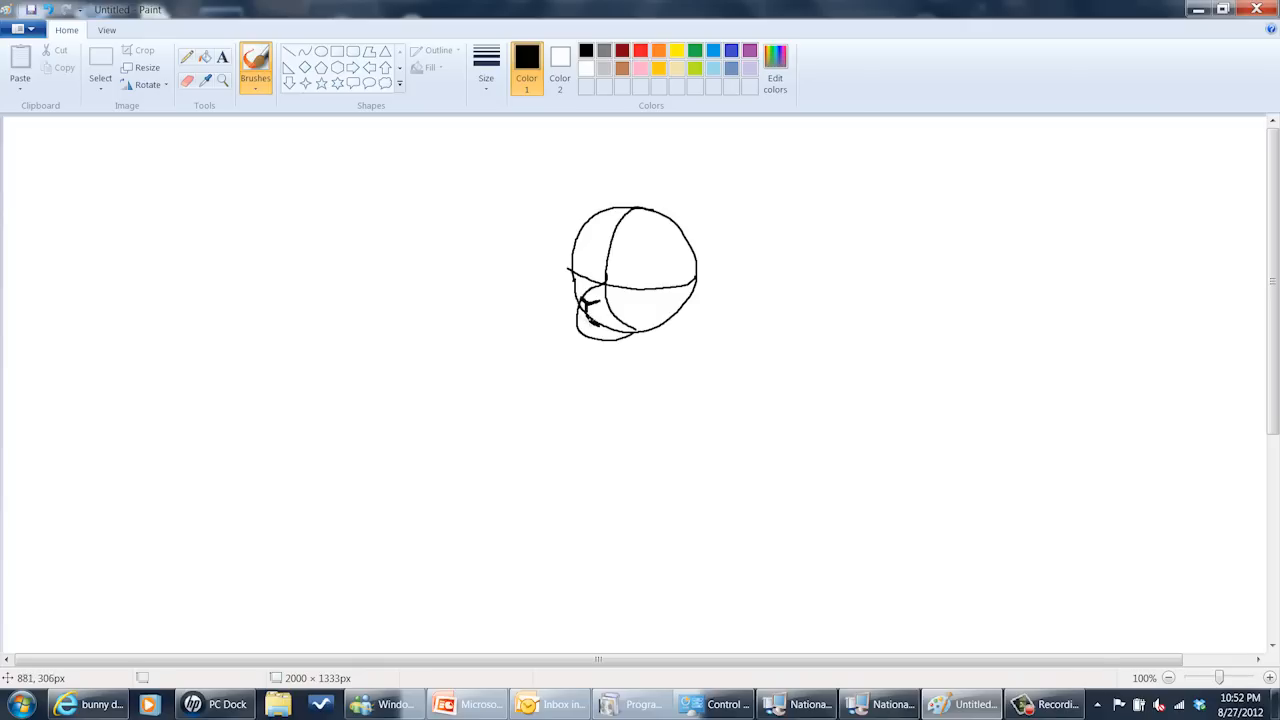
{"action": "mouse_move", "coordinate": [628, 280]}
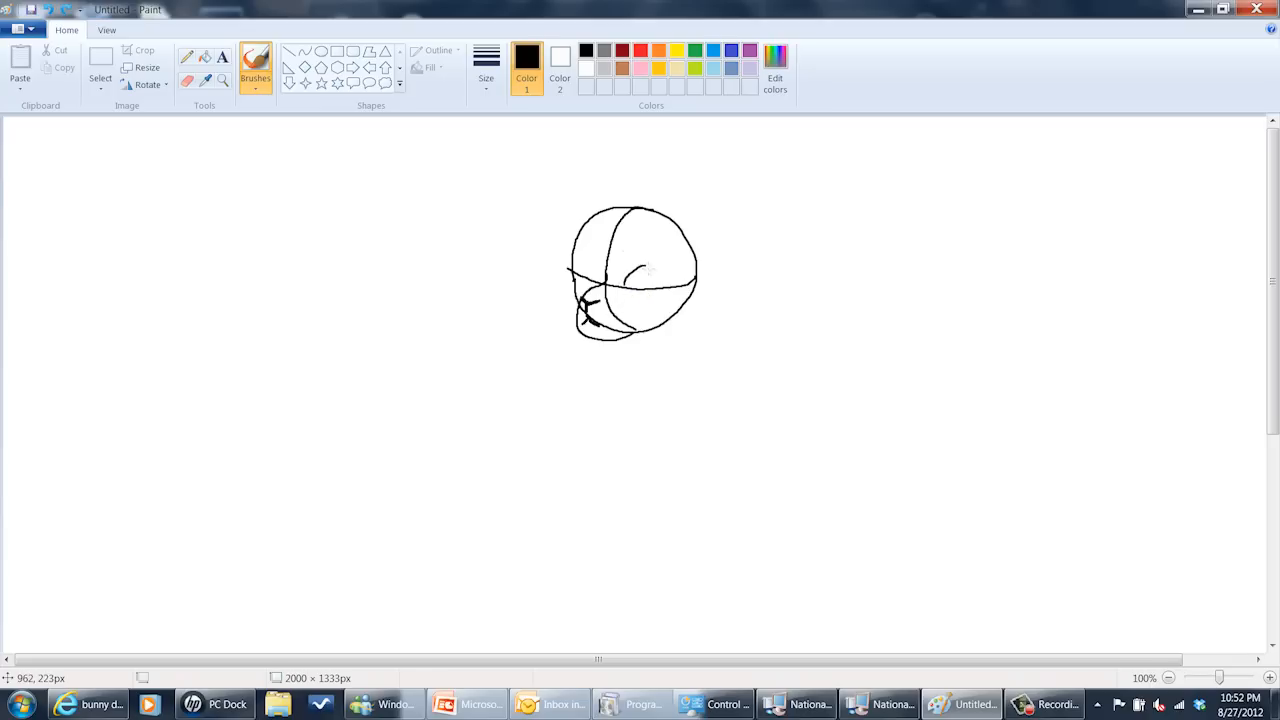
Add two oval eyes on the head, one near the muzzle.
{"action": "left_click_drag", "start_coordinate": [650, 264], "coordinate": [636, 284]}
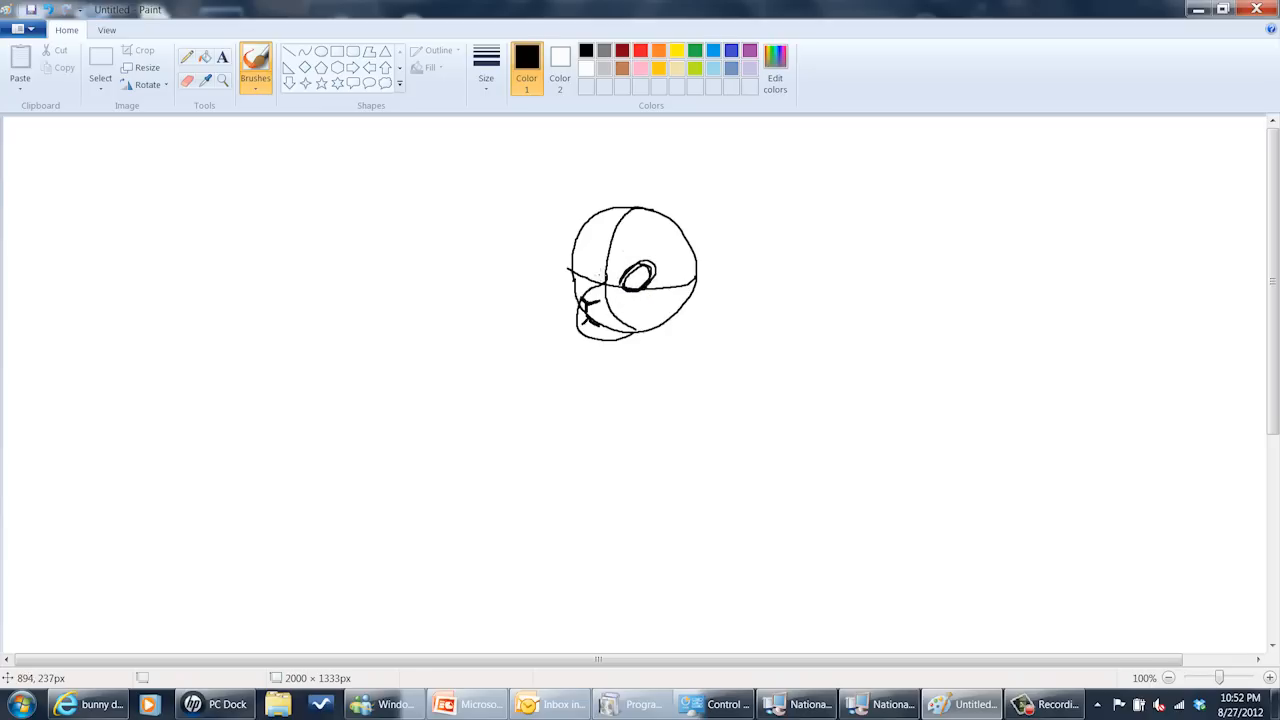
{"action": "left_click_drag", "start_coordinate": [584, 270], "coordinate": [600, 260]}
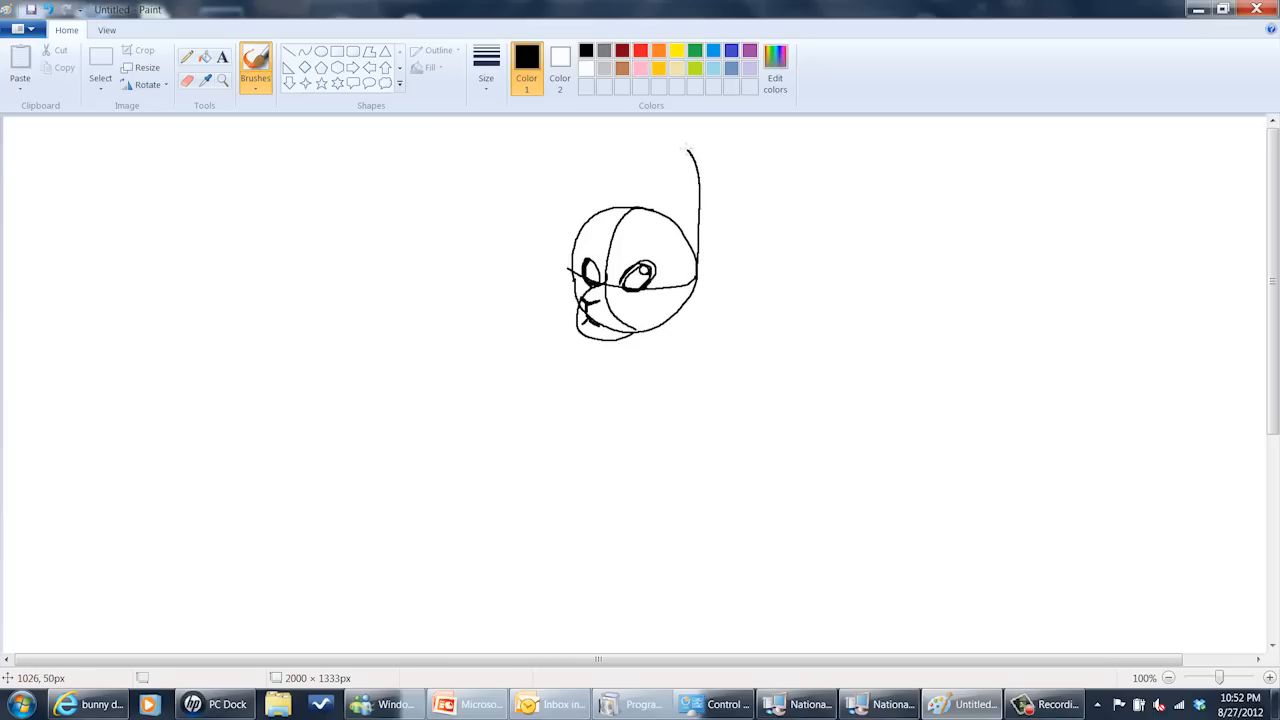
Draw two tall ears on the head with inner fur lines.
{"action": "left_click_drag", "start_coordinate": [690, 150], "coordinate": [676, 236]}
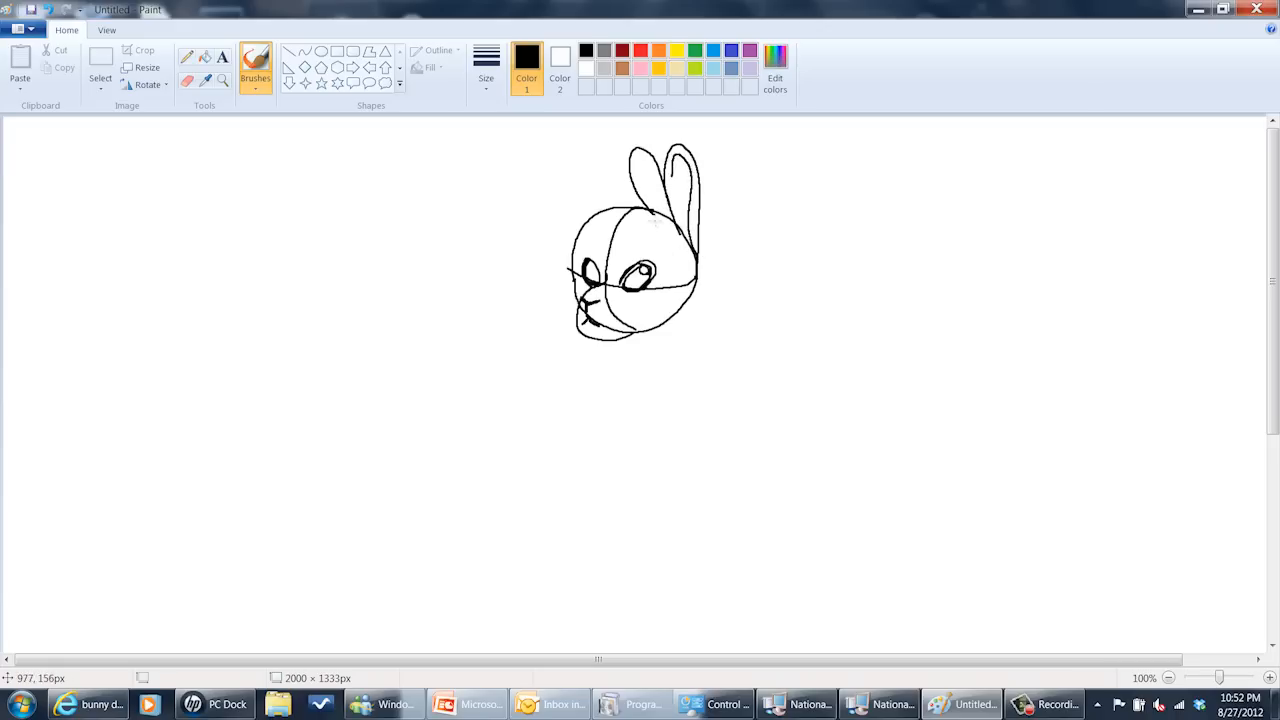
{"action": "left_click_drag", "start_coordinate": [650, 210], "coordinate": [656, 160]}
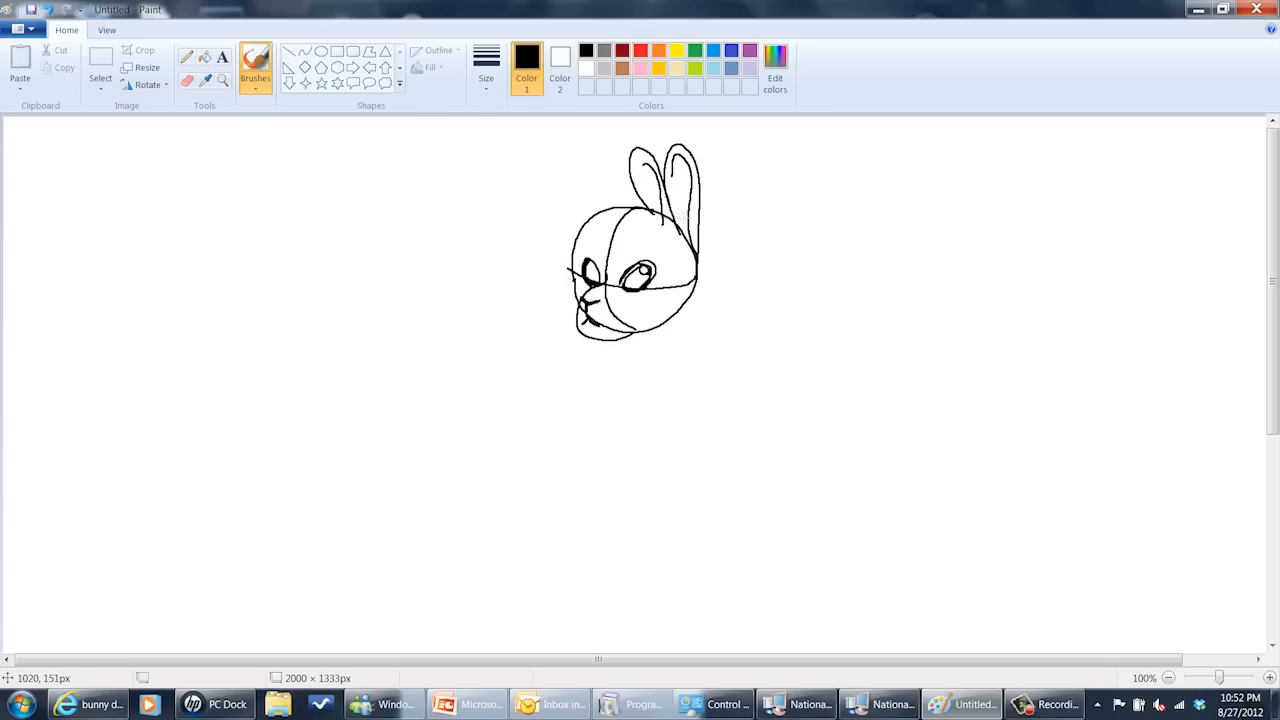
{"action": "left_click_drag", "start_coordinate": [662, 184], "coordinate": [684, 216]}
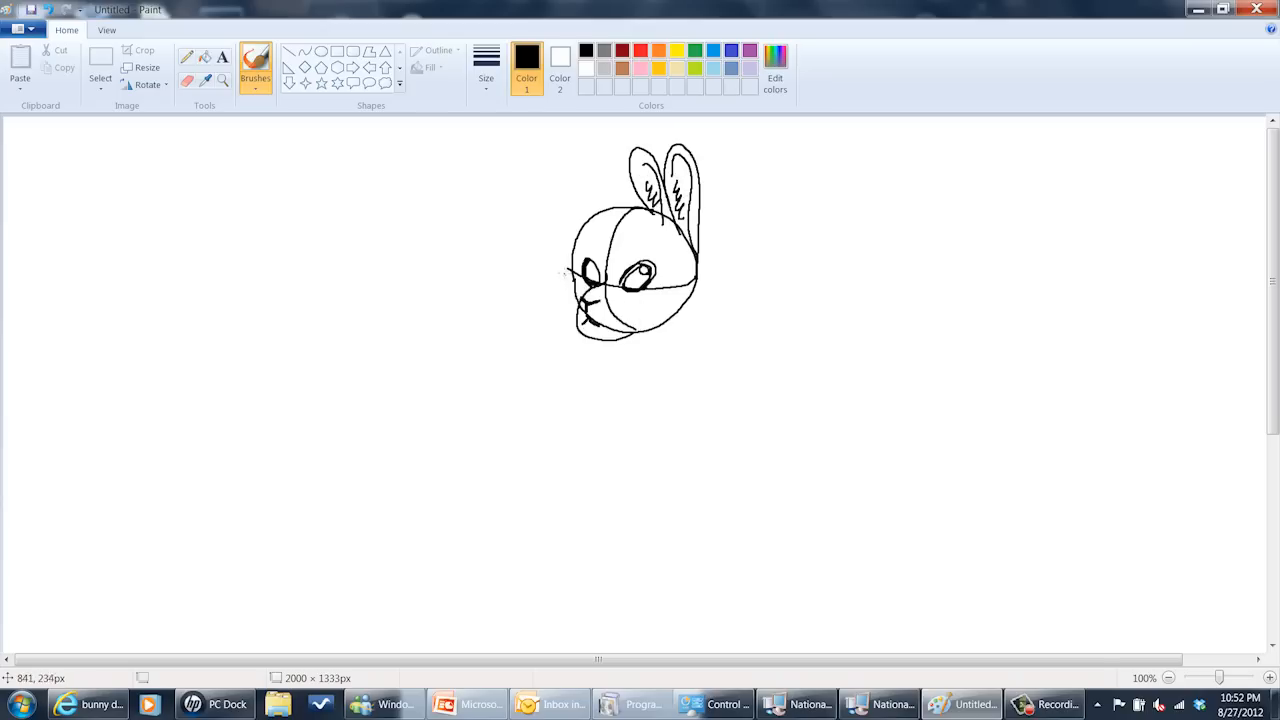
Add fluffy cheek and side fur, then start the neck and chest below the head.
{"action": "left_click_drag", "start_coordinate": [570, 276], "coordinate": [576, 320]}
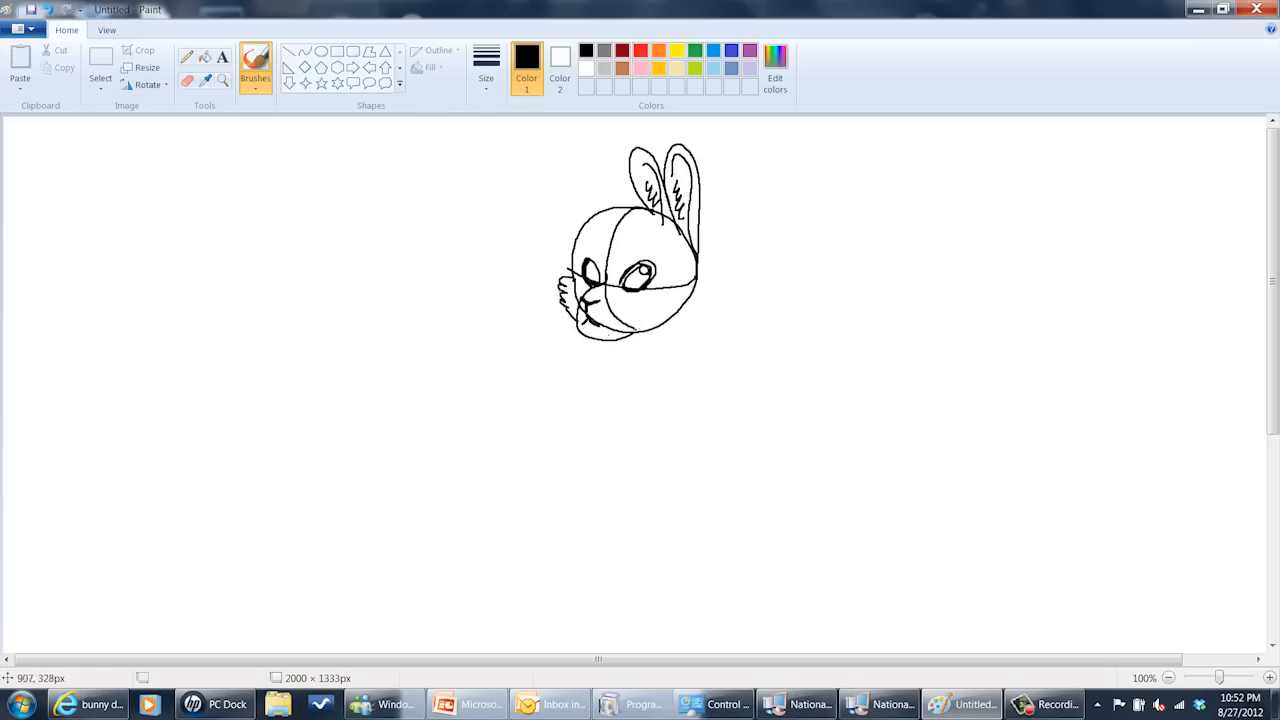
{"action": "left_click_drag", "start_coordinate": [650, 300], "coordinate": [680, 320]}
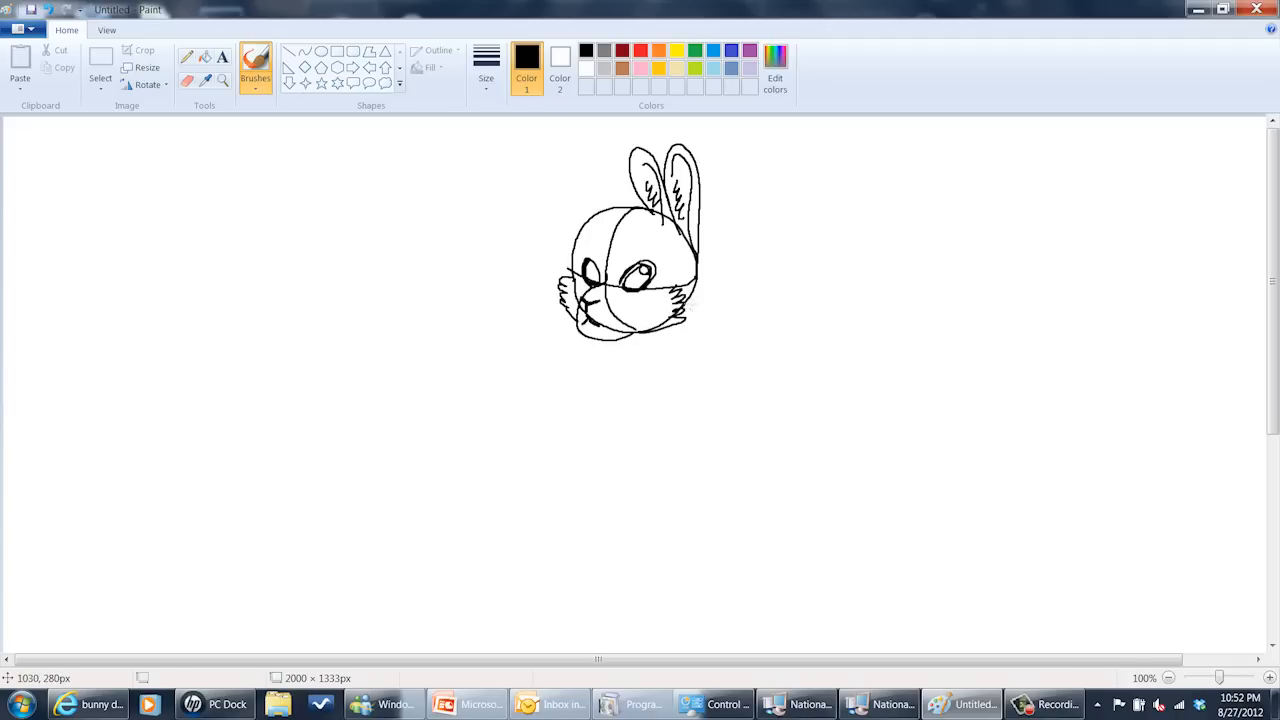
{"action": "left_click_drag", "start_coordinate": [688, 300], "coordinate": [596, 396]}
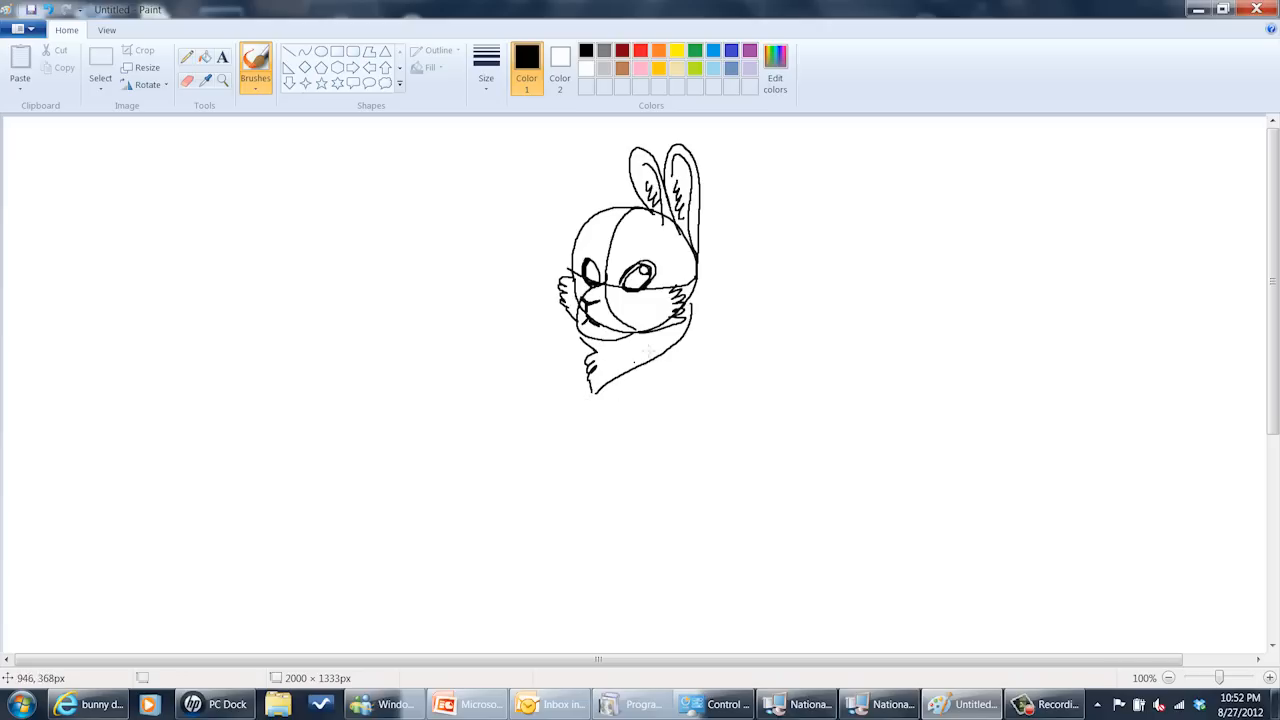
{"action": "mouse_move", "coordinate": [664, 348]}
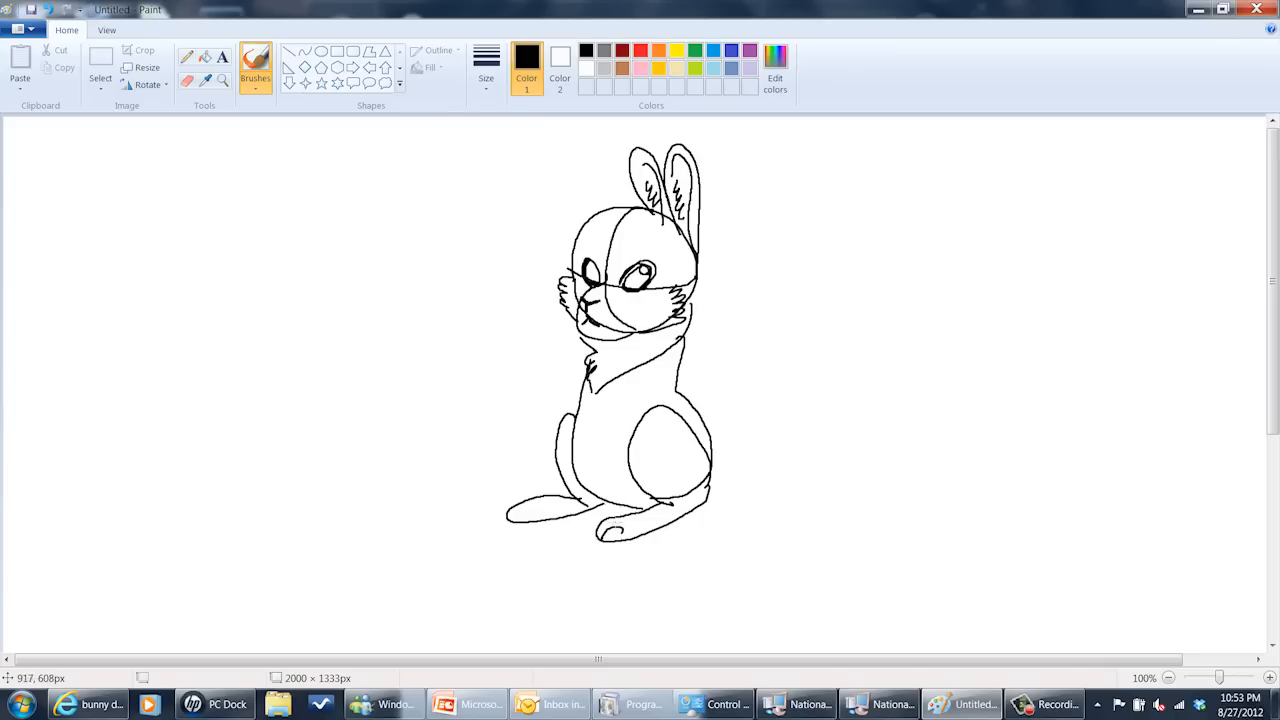
Add a small round fluffy tail at the back of the seated body.
{"action": "left_click_drag", "start_coordinate": [600, 536], "coordinate": [624, 528]}
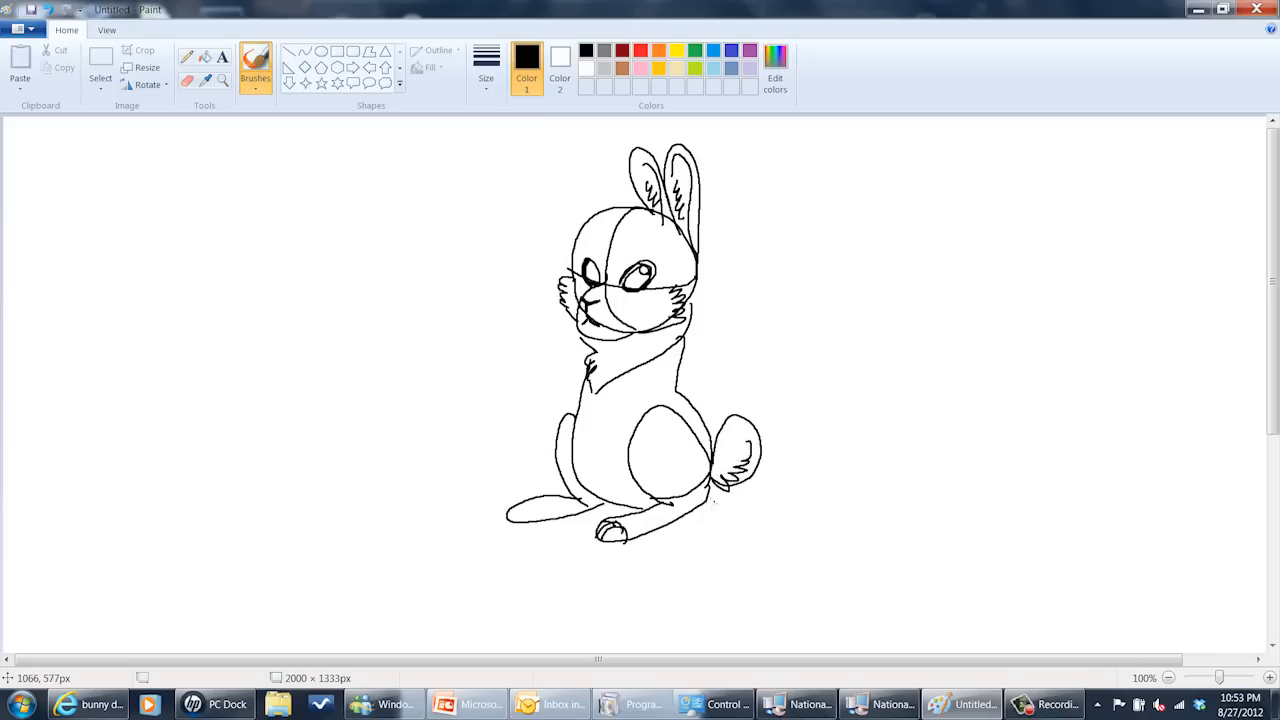
{"action": "mouse_move", "coordinate": [630, 390]}
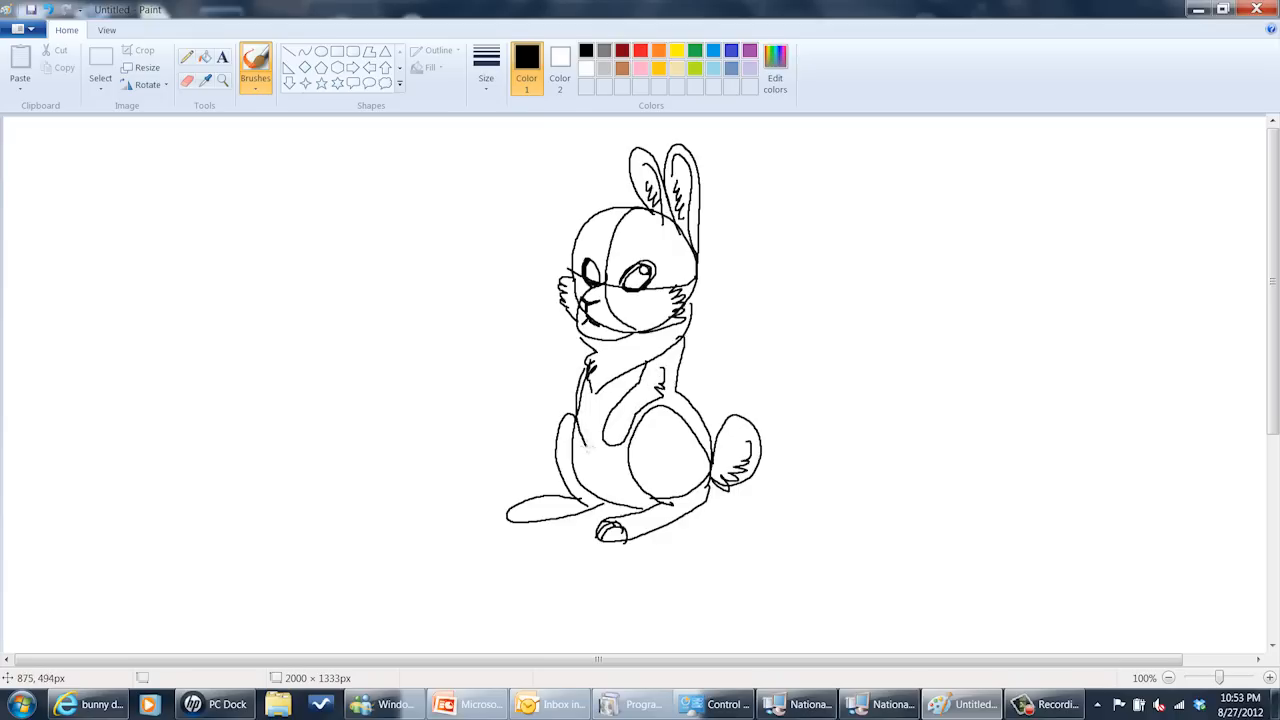
Draw the front paws resting against the rabbit's chest.
{"action": "left_click_drag", "start_coordinate": [580, 384], "coordinate": [596, 450]}
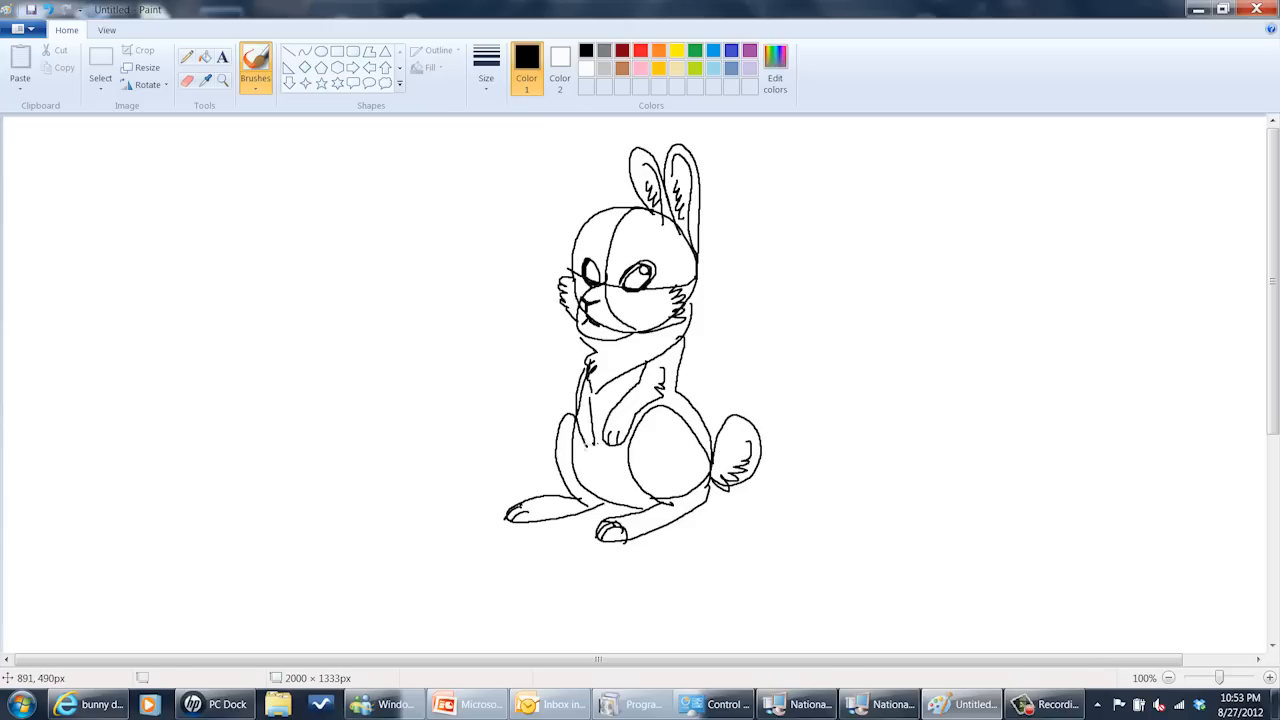
{"action": "mouse_move", "coordinate": [590, 444]}
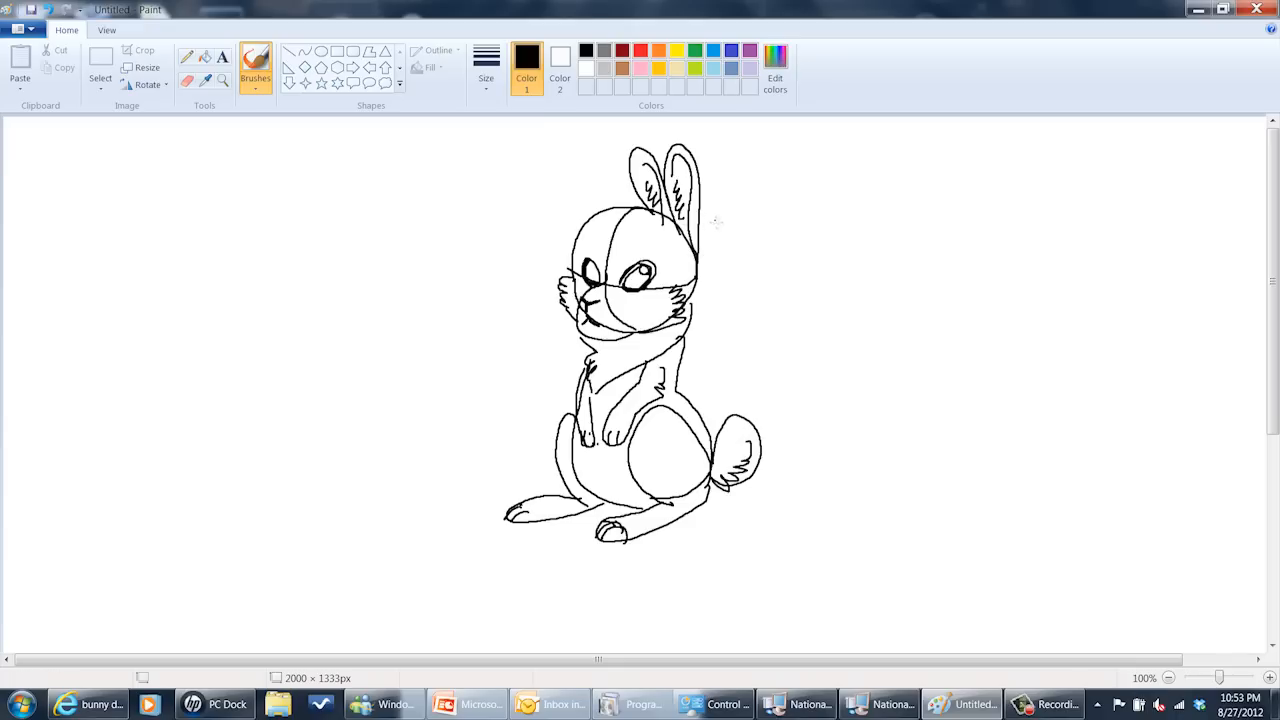
{"action": "mouse_move", "coordinate": [726, 240]}
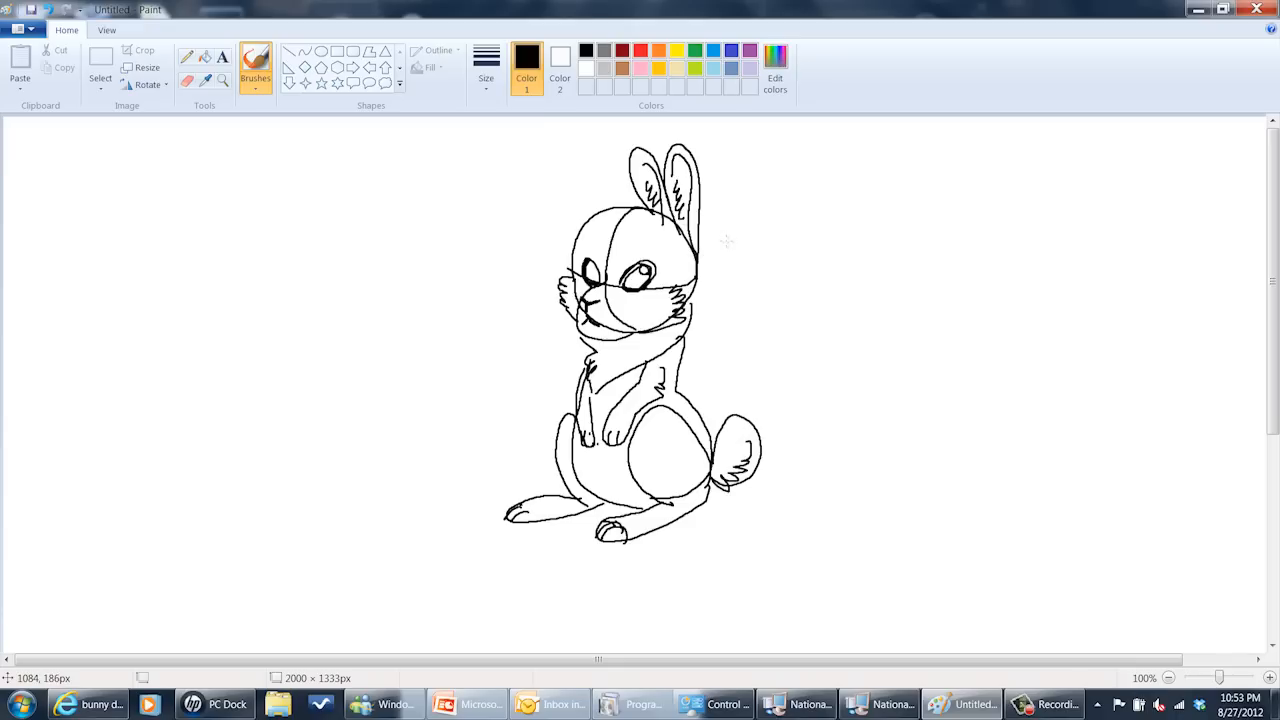
{"action": "mouse_move", "coordinate": [644, 362]}
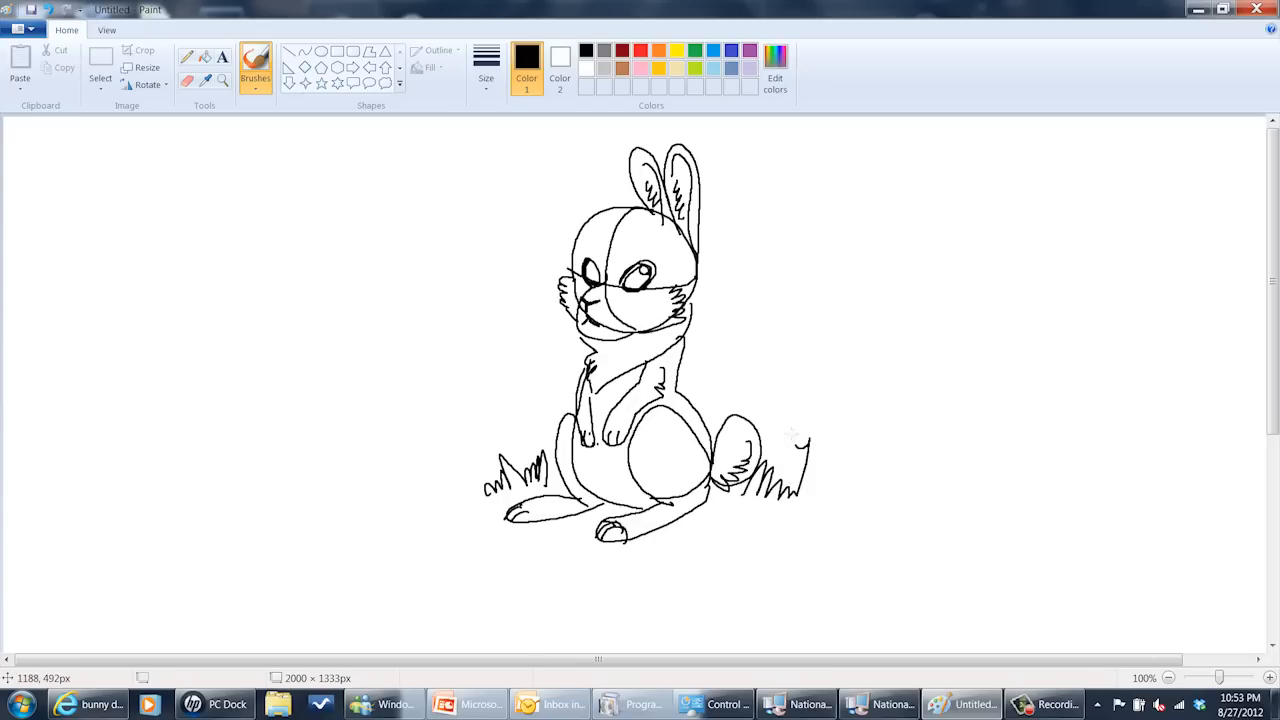
Draw a small flower standing beside the right grass tuft.
{"action": "left_click_drag", "start_coordinate": [790, 400], "coordinate": [836, 444]}
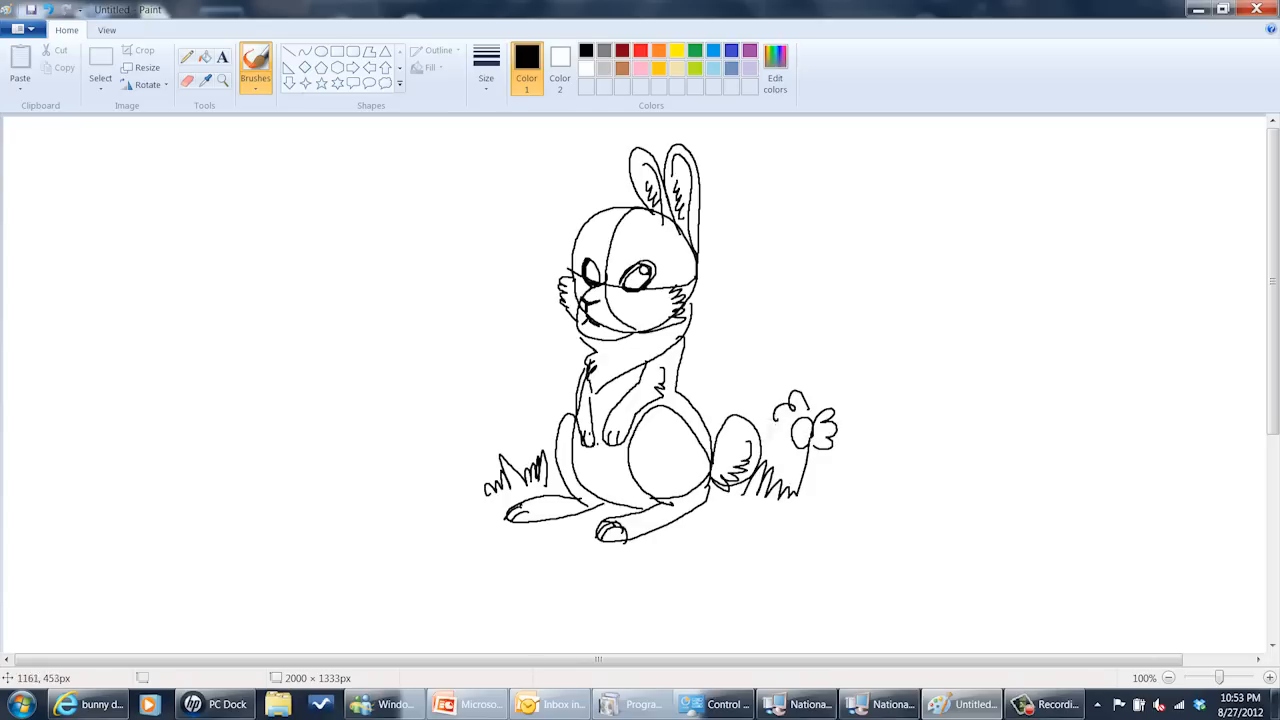